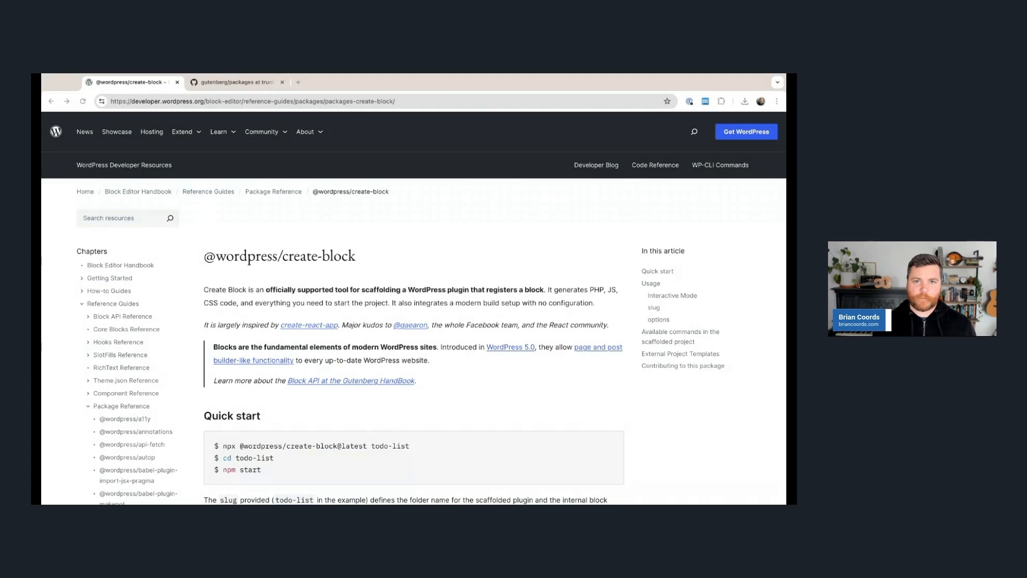
mouse_move(236, 415)
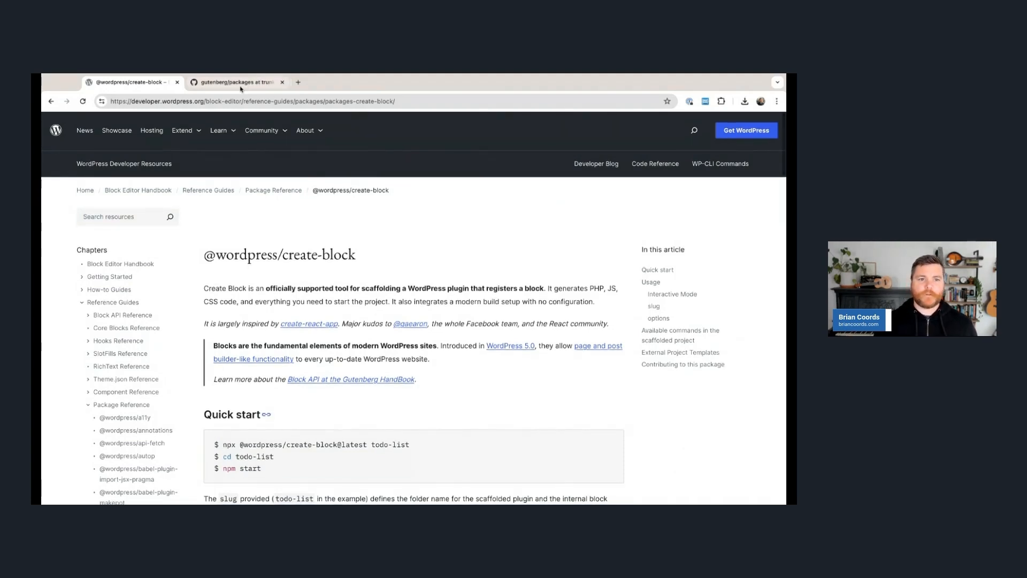
Step: Scroll through the package folders of the Gutenberg repository on GitHub
click(236, 82)
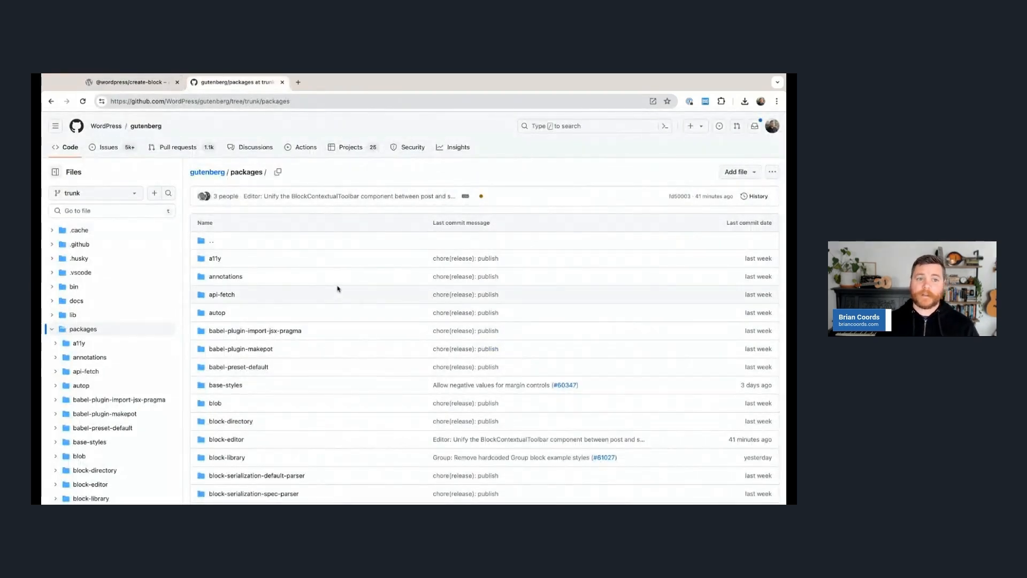
mouse_move(365, 350)
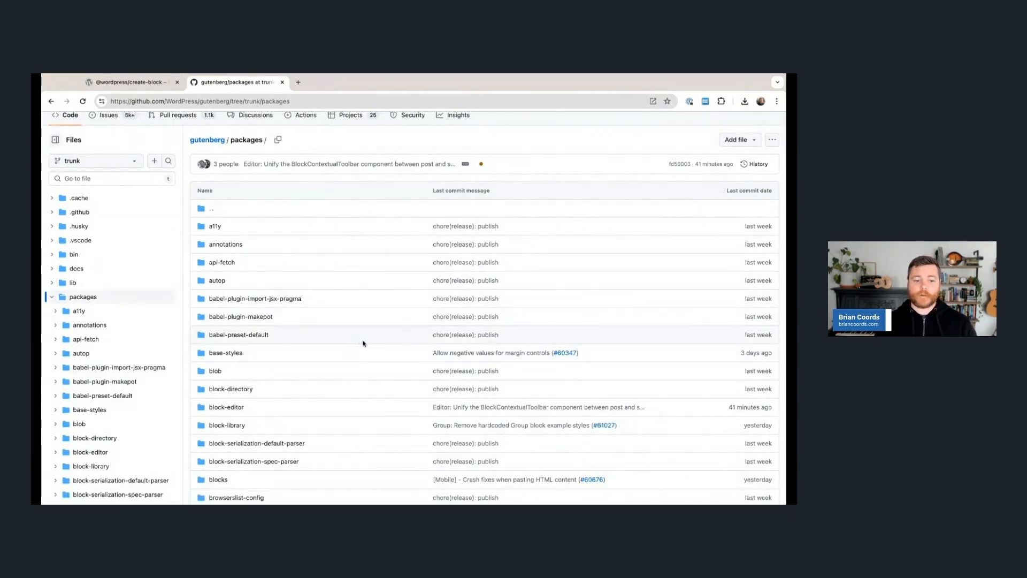
scroll(down, 3)
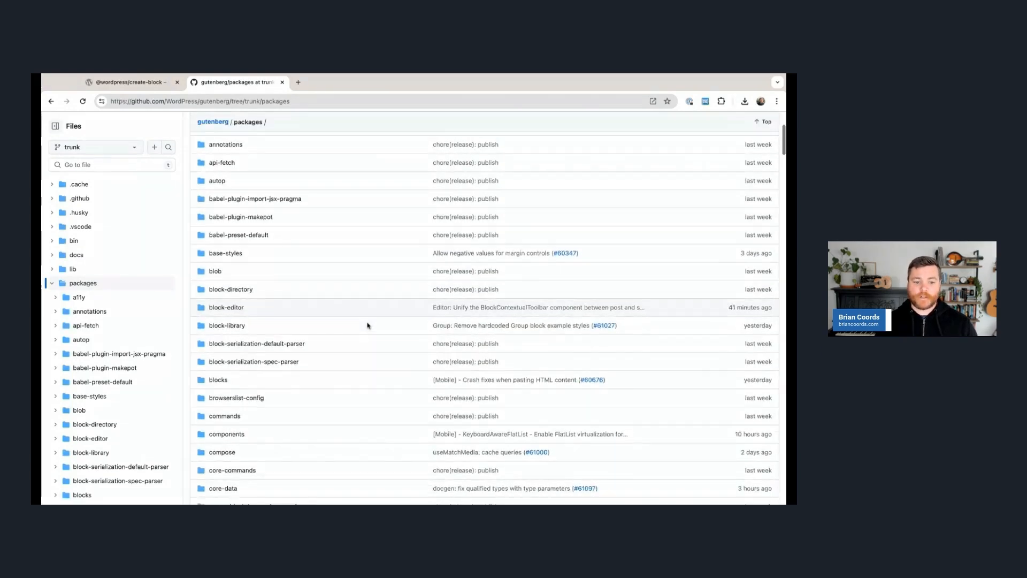
scroll(down, 3)
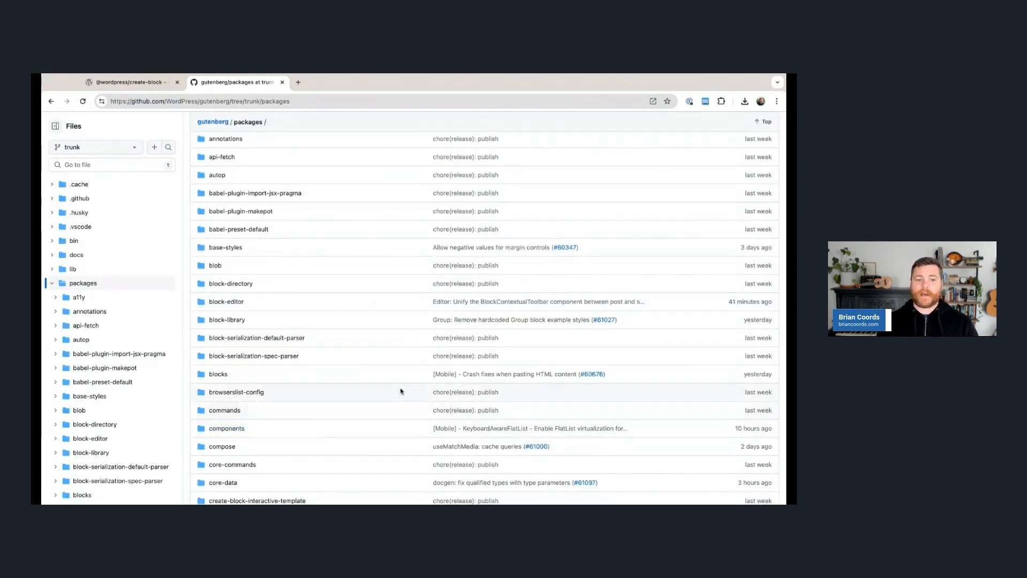
mouse_move(352, 335)
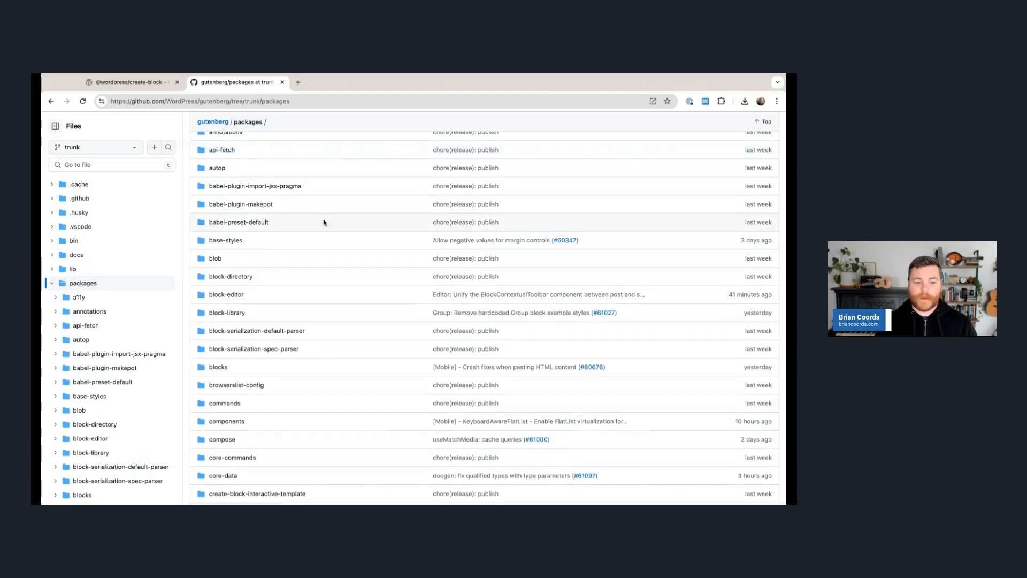
click(129, 82)
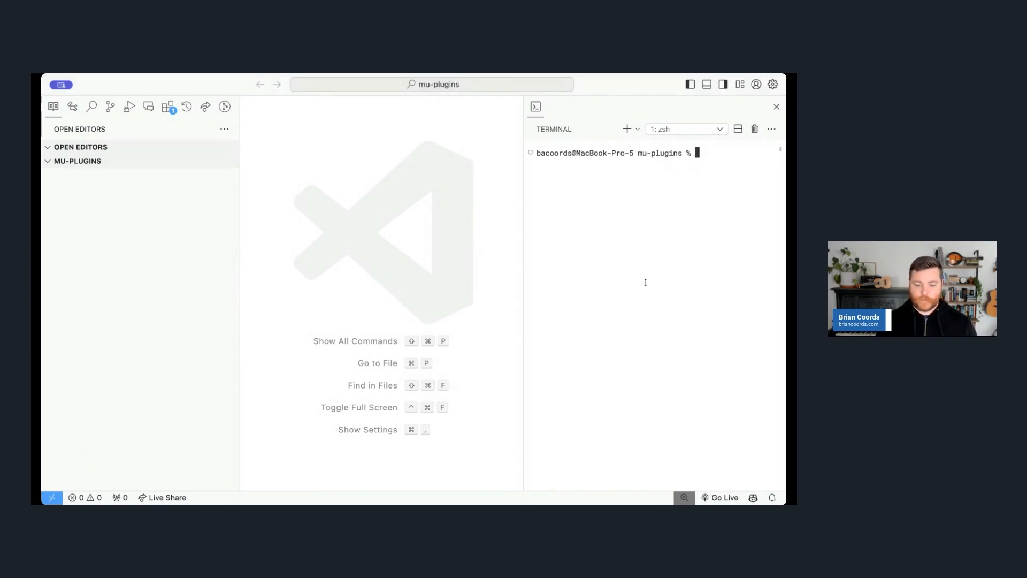
text(npx @)
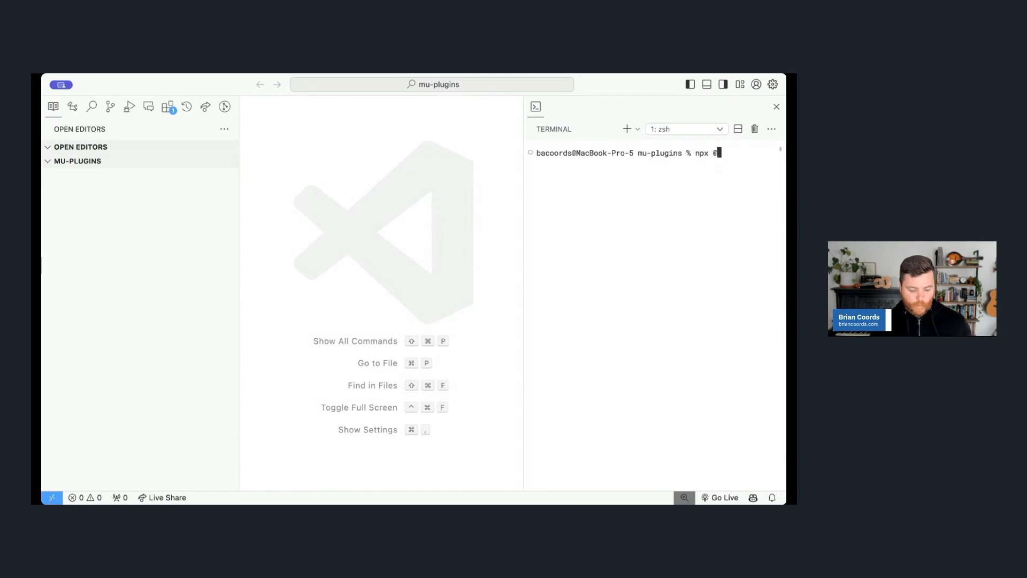
text(wordpress/c)
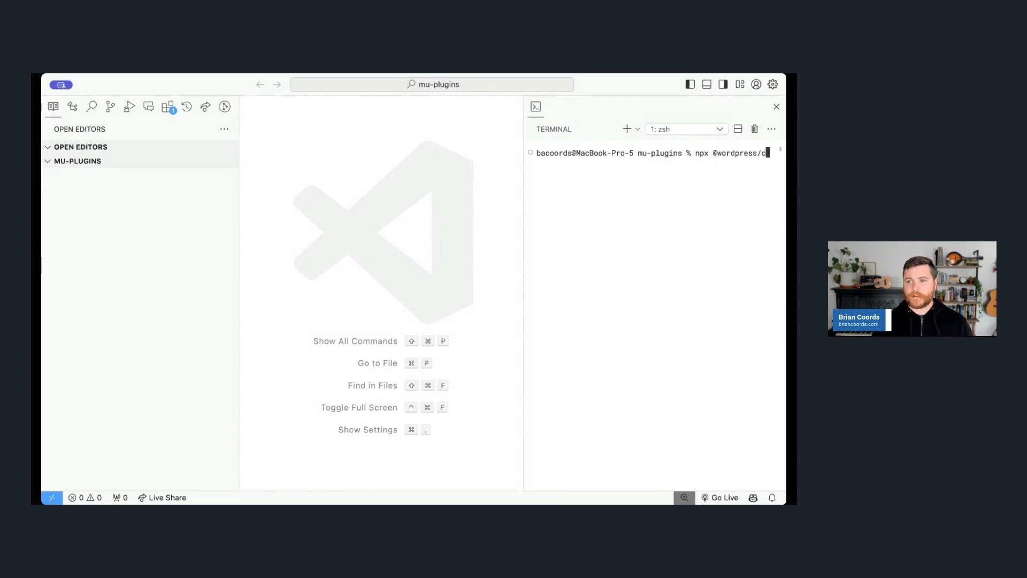
text(reate-block)
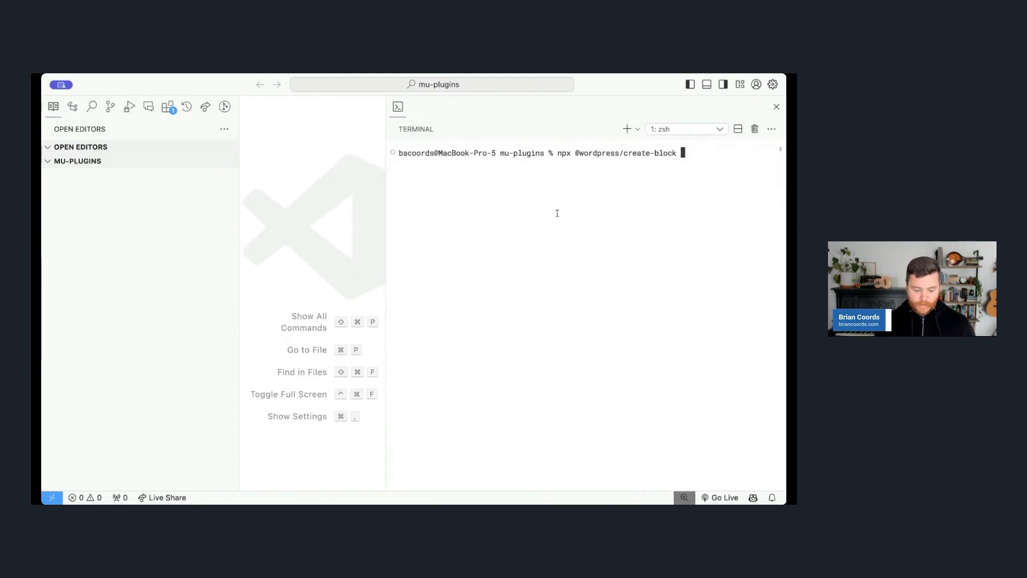
text(example-)
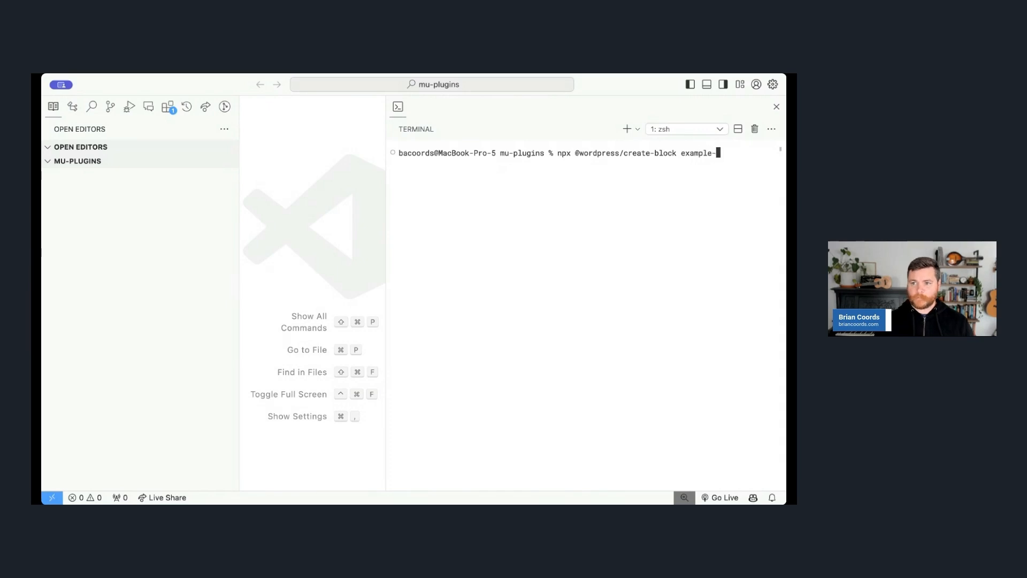
key(Return)
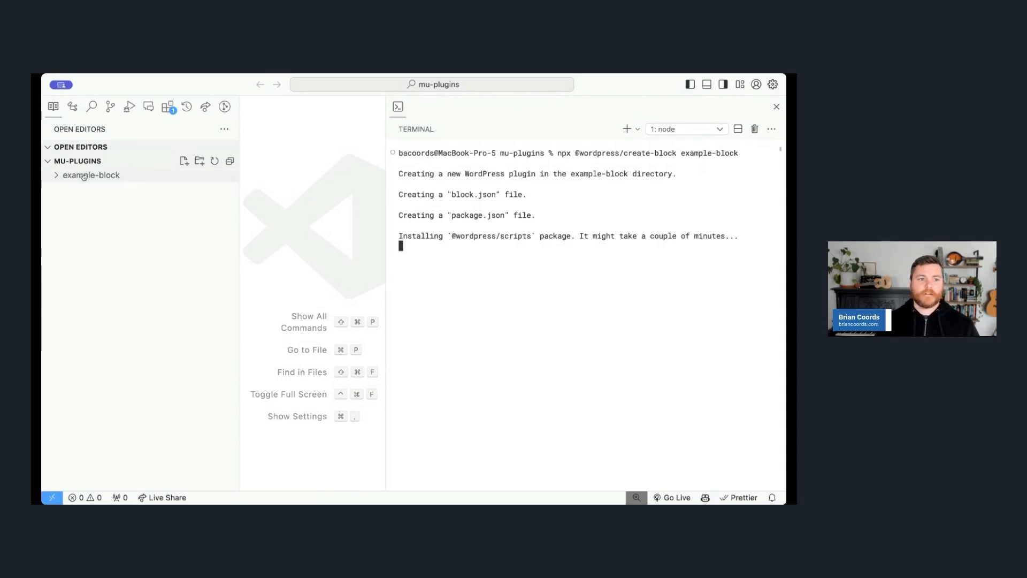
mouse_move(90, 175)
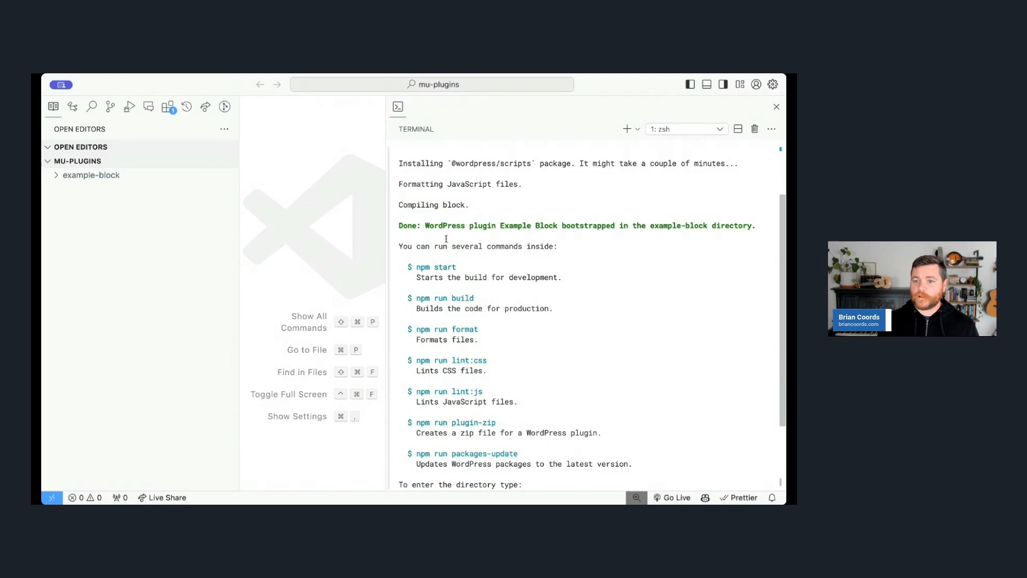
Step: Open the example-block plugin's main PHP file with the terminal hidden
scroll(down, 3)
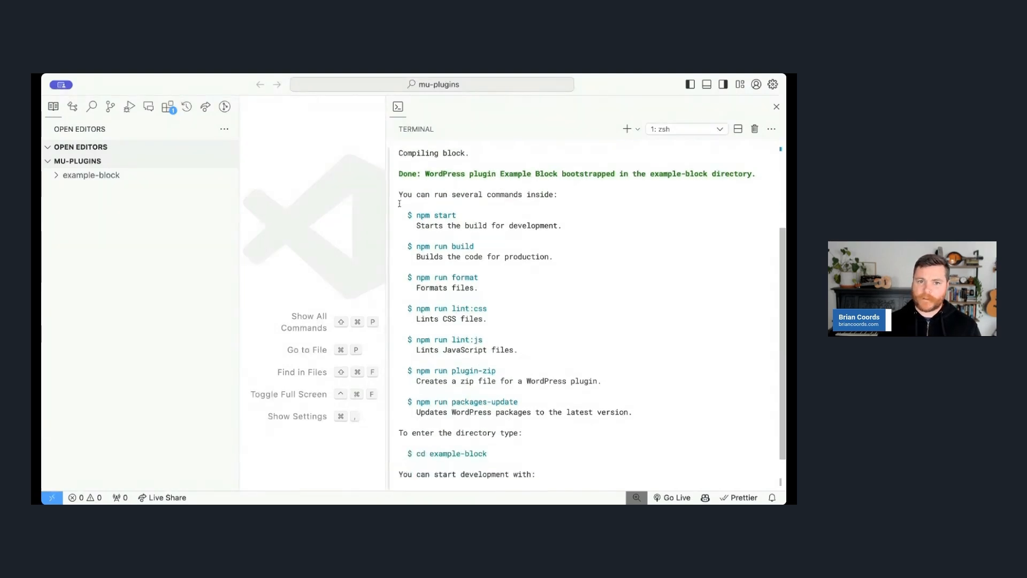
click(91, 175)
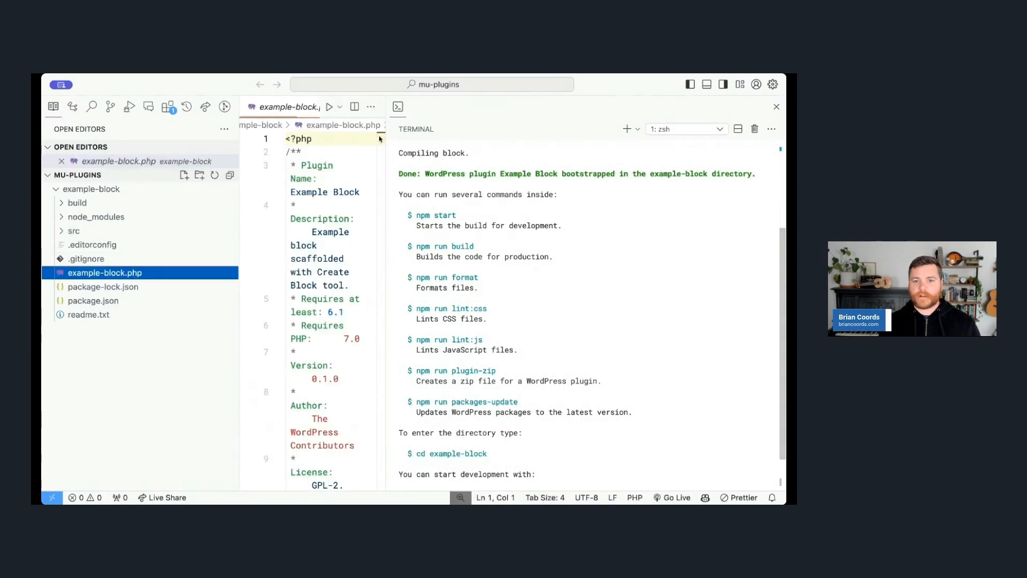
click(776, 106)
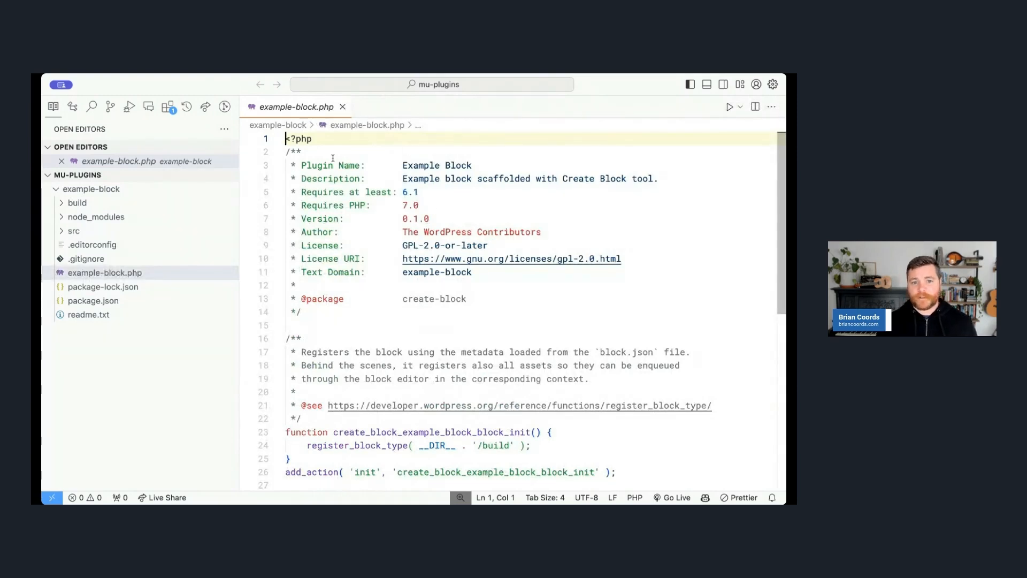
Step: Review the plugin's package.json and src/block.json
scroll(down, 3)
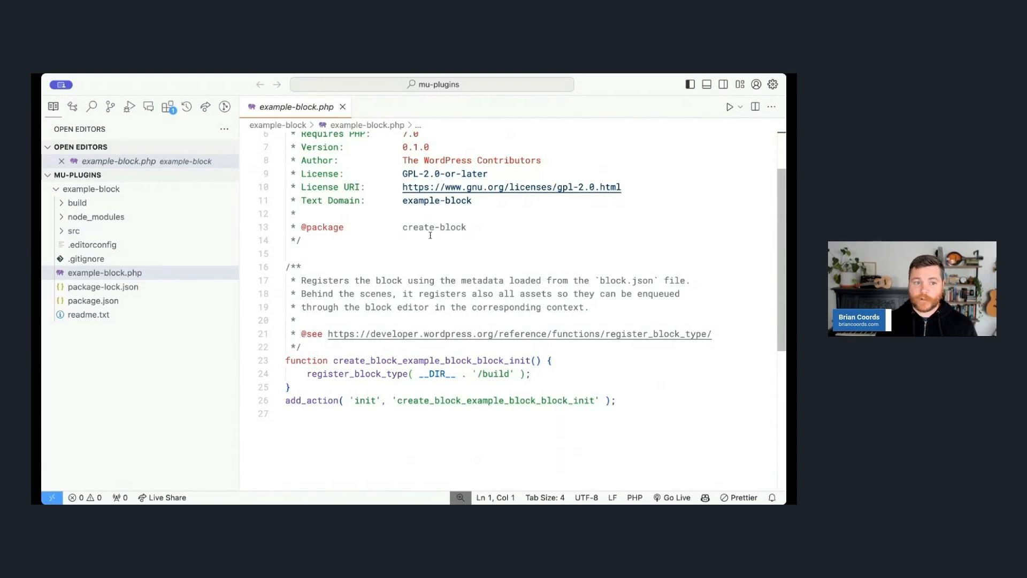
click(92, 300)
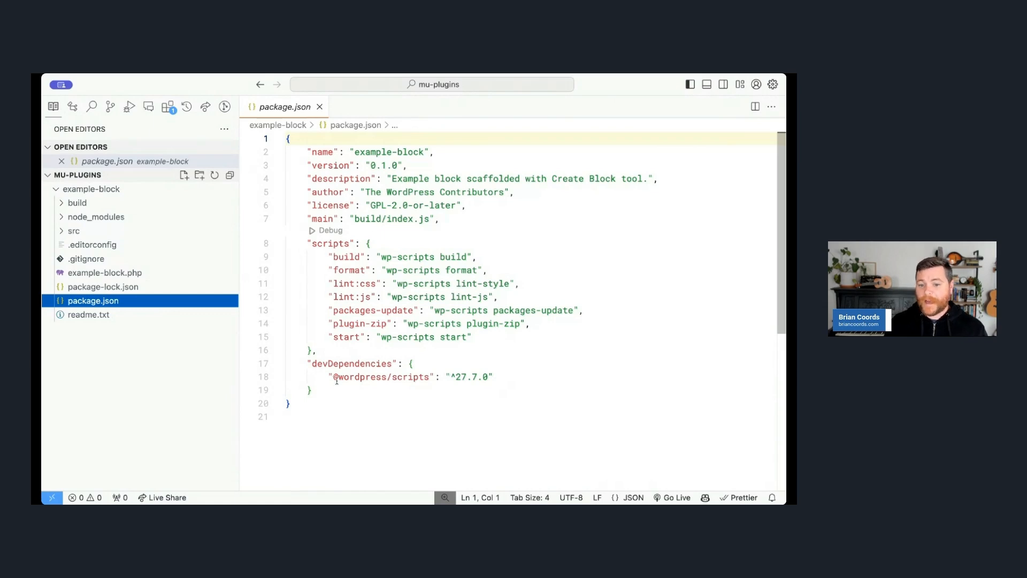
mouse_move(331, 242)
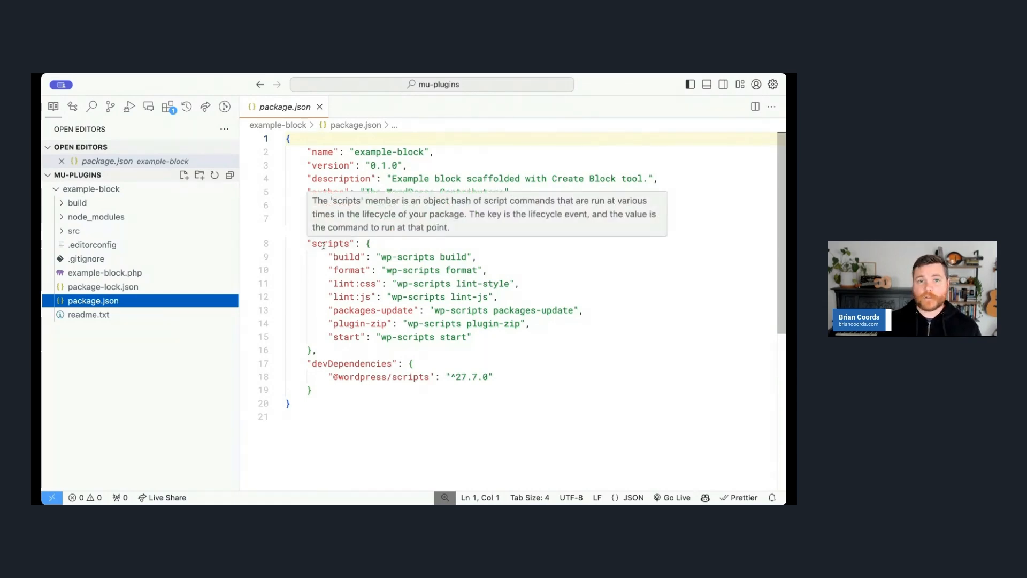
click(73, 231)
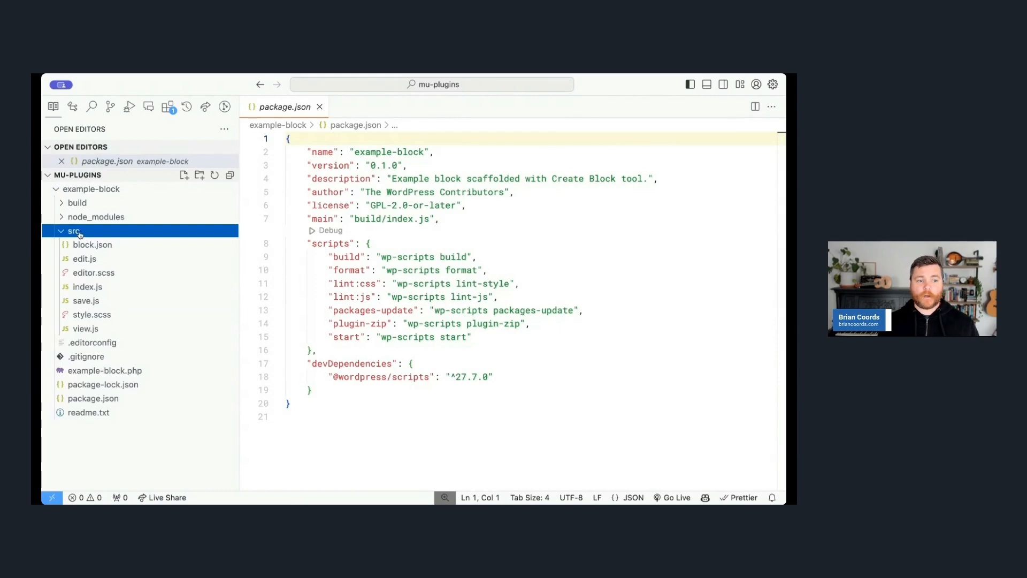
click(91, 245)
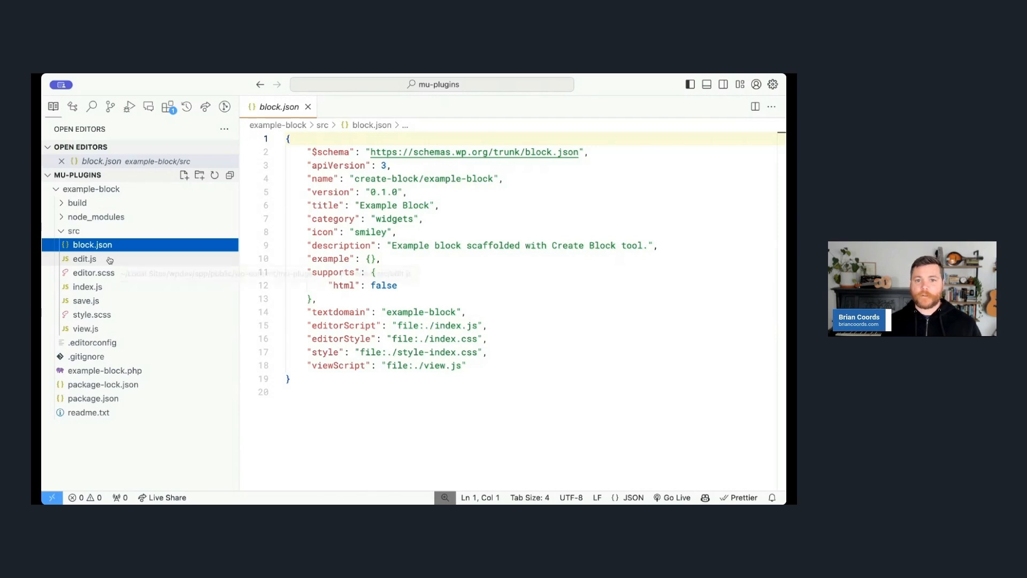
mouse_move(85, 259)
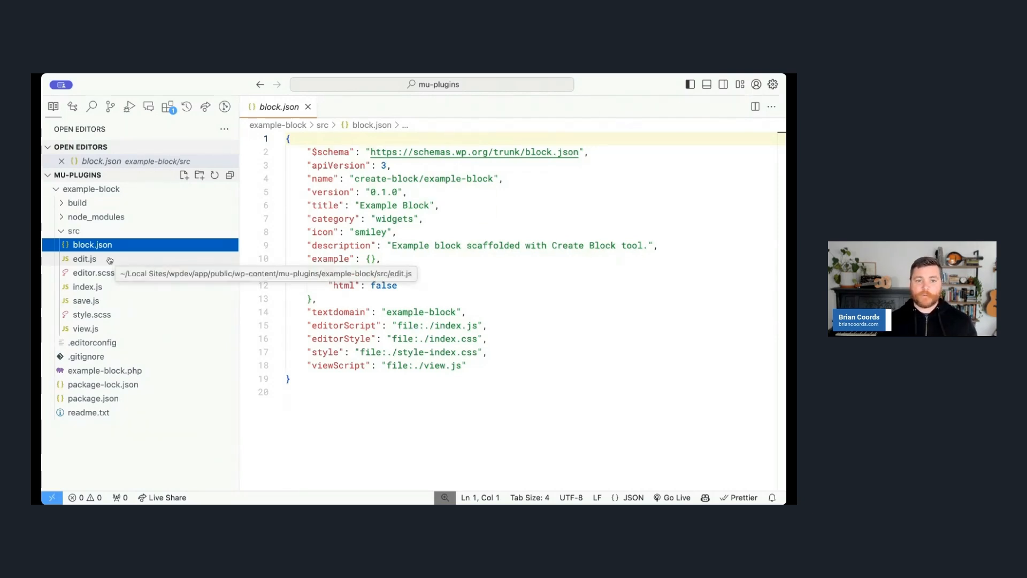
mouse_move(712, 355)
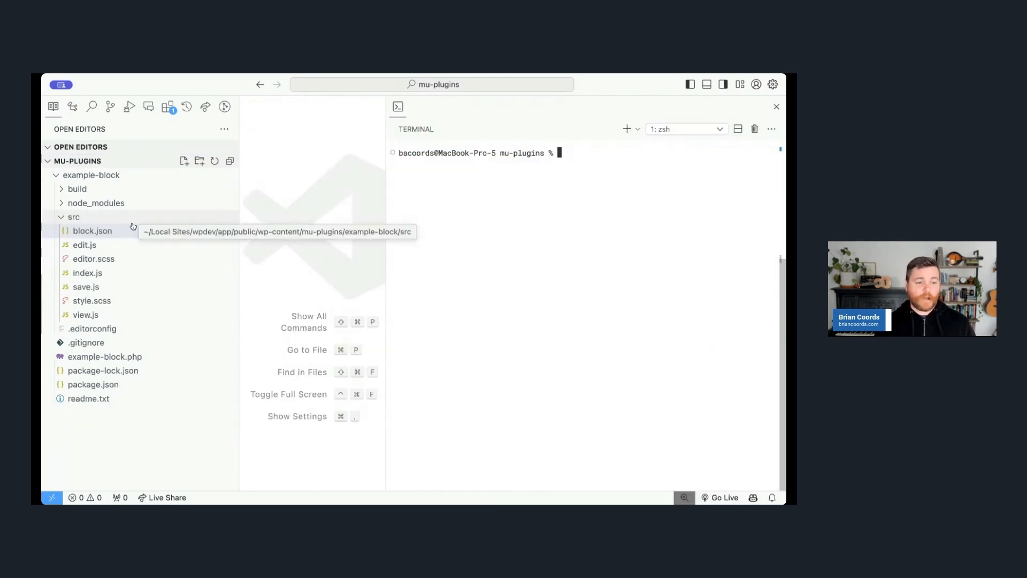
mouse_move(90, 223)
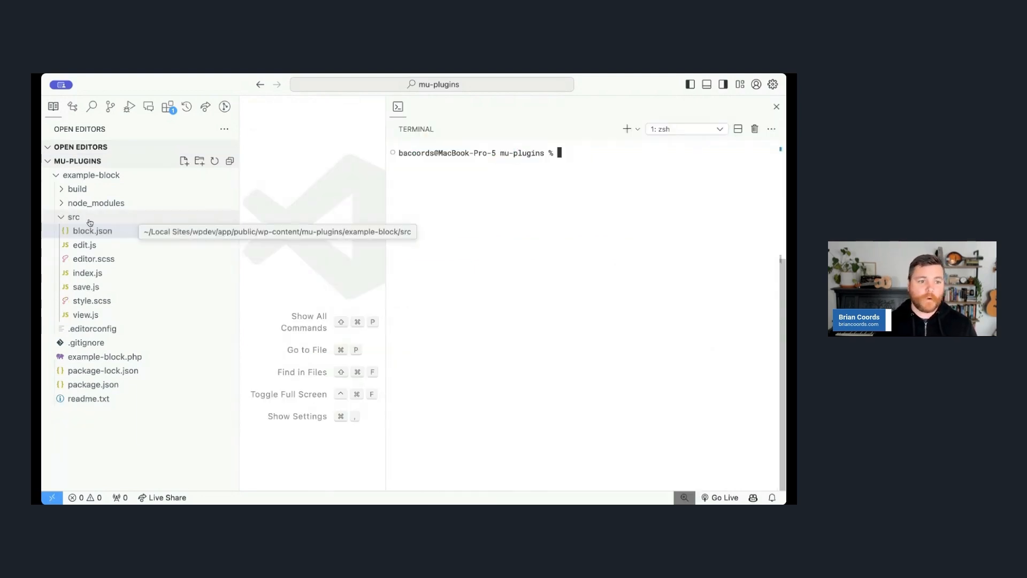
Step: Move the seven src files into a new src/example-block folder
click(93, 231)
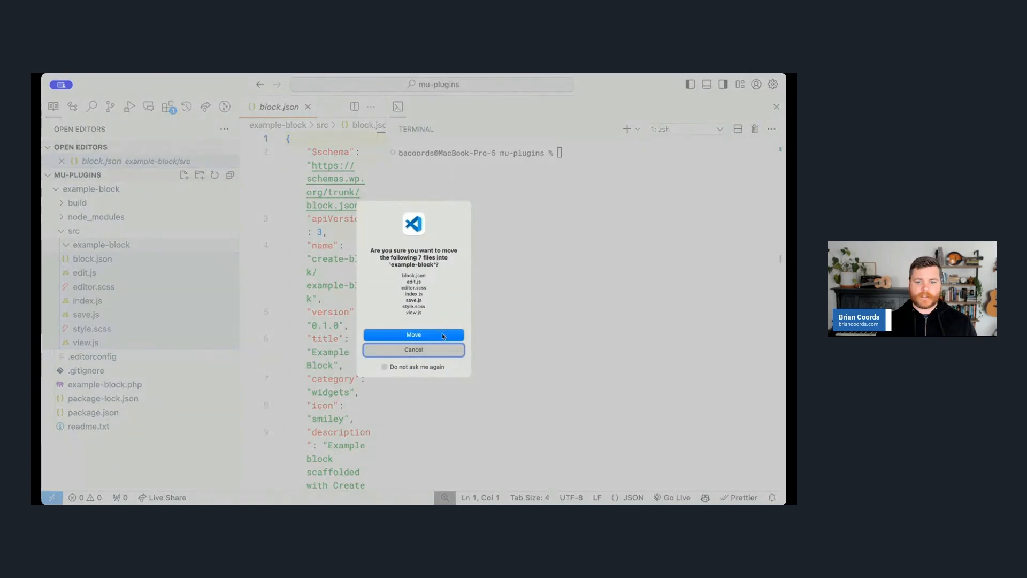
click(413, 335)
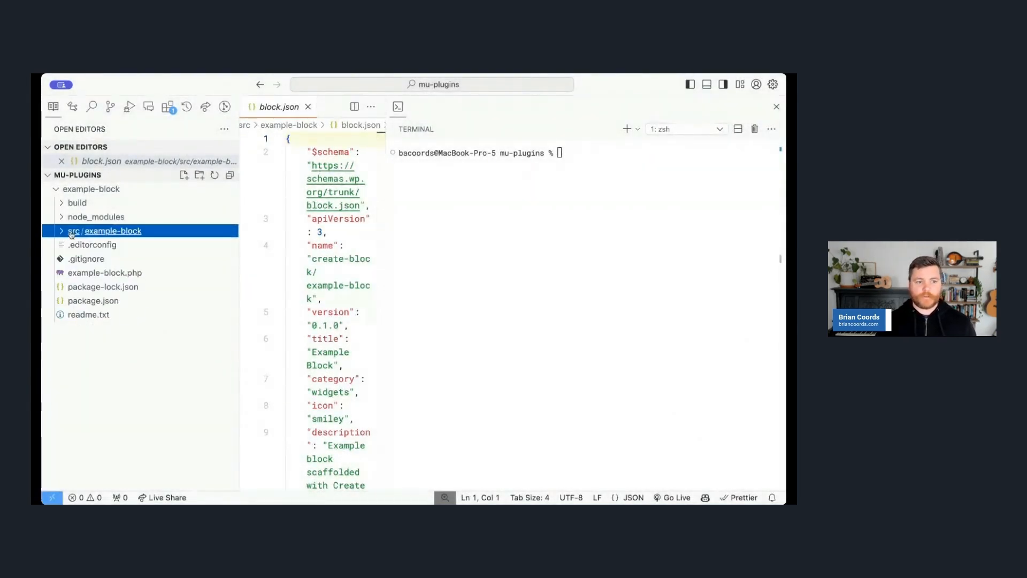
mouse_move(111, 231)
text(cd example-block)
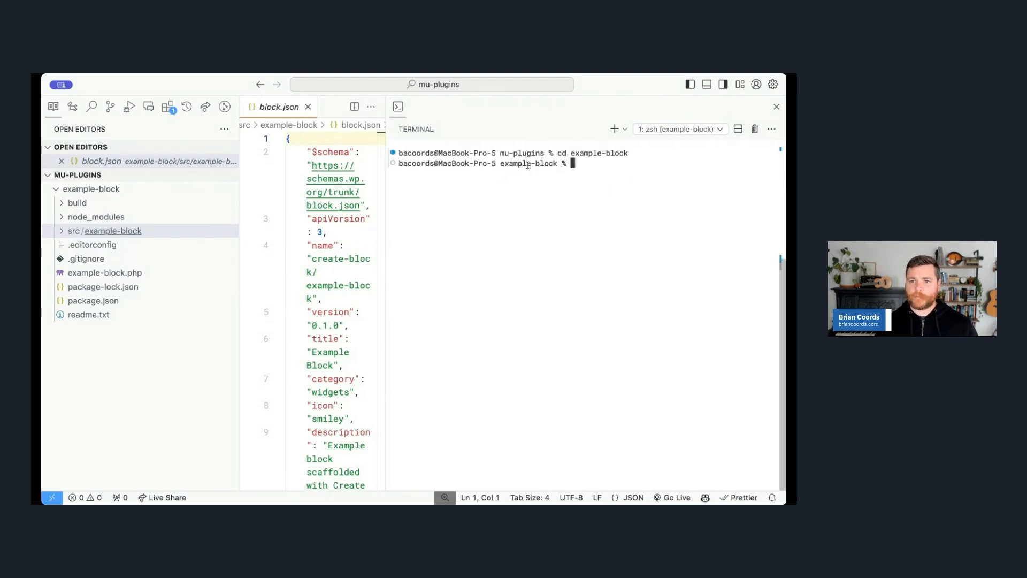
Step: Scaffold another-block into src using create-block --no-plugin, then expand src in Explorer
text(cd src)
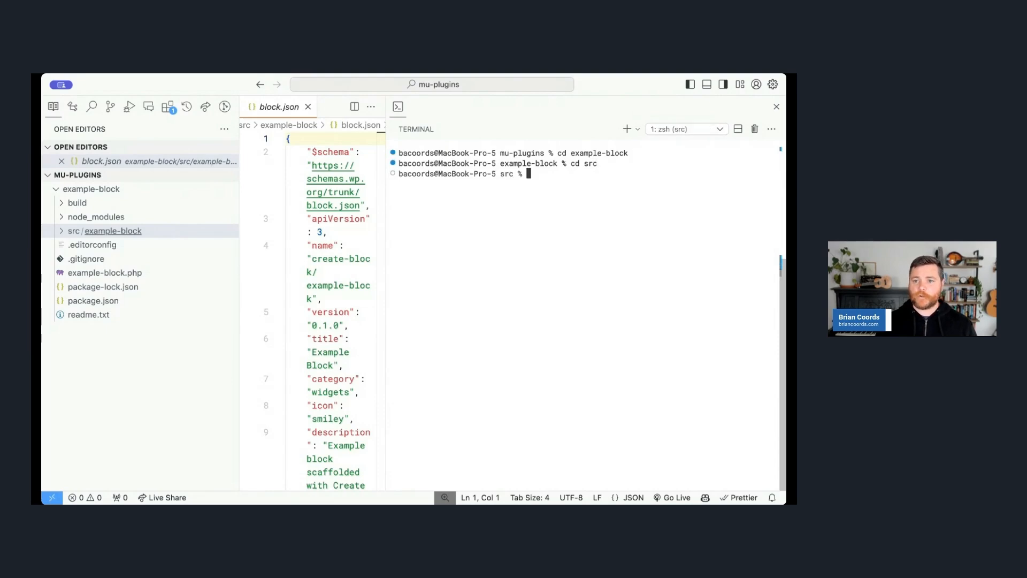
text(npw)
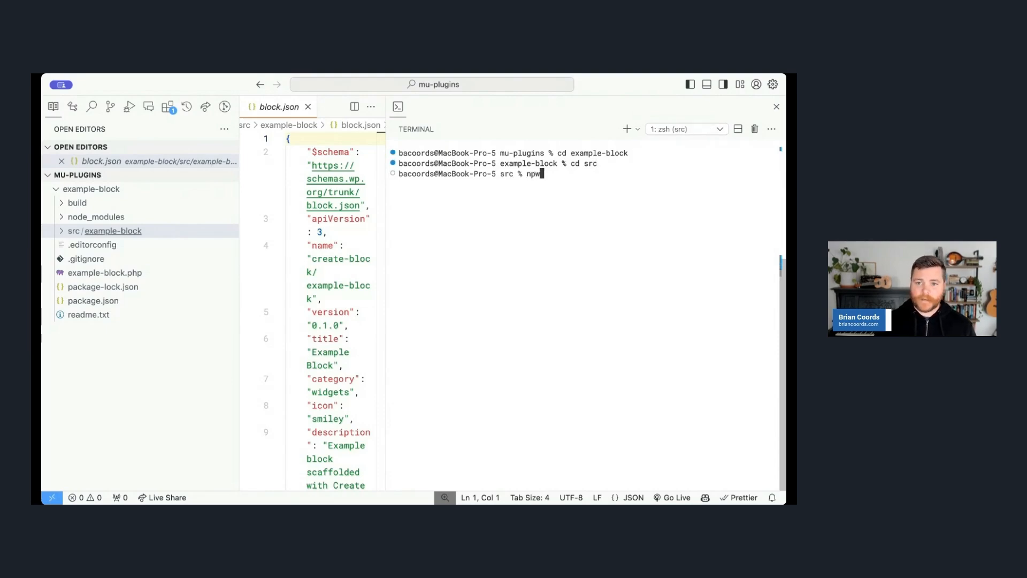
text(x @wordpress/create-block another-block --n)
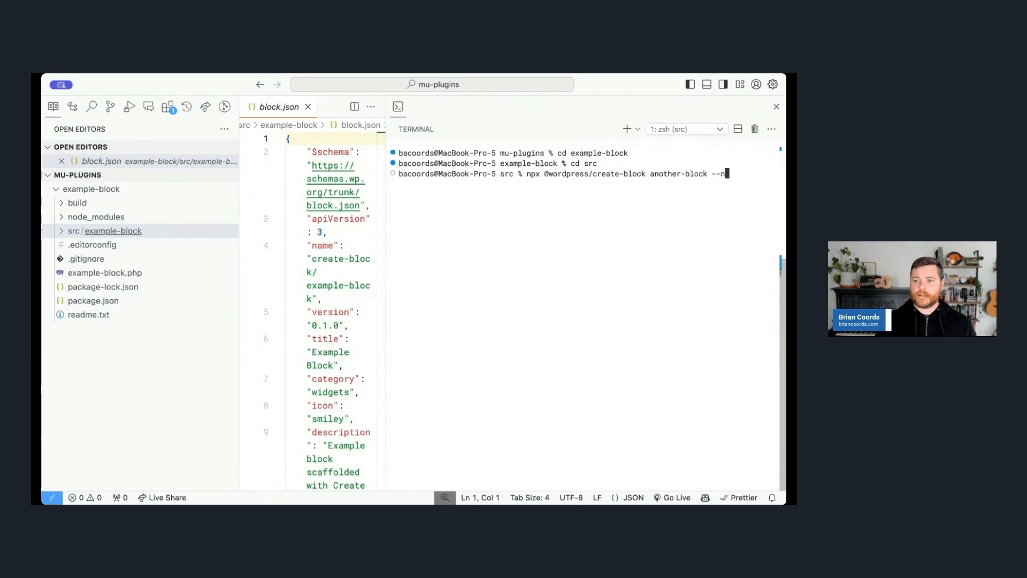
text(o-plu)
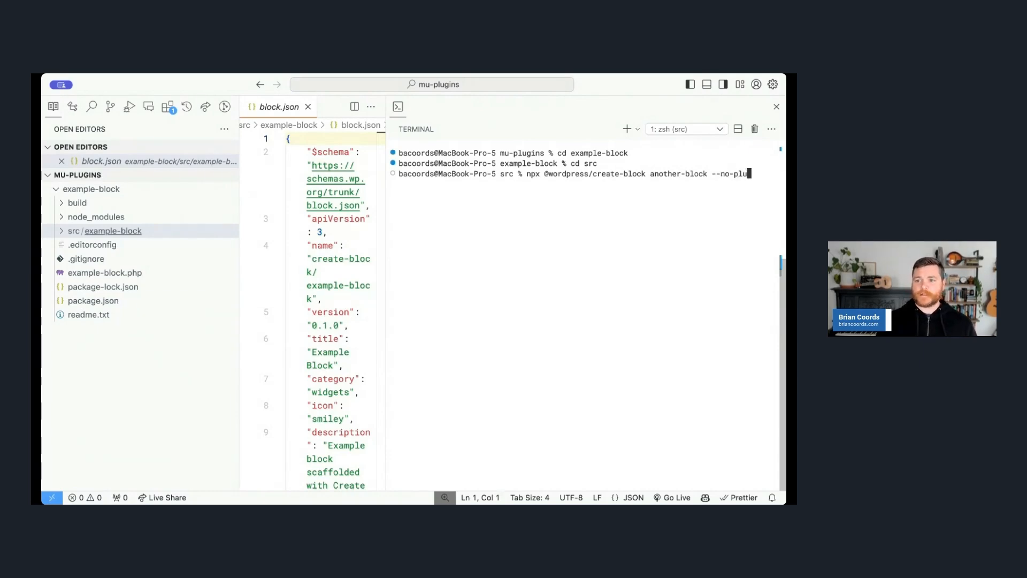
text(gin)
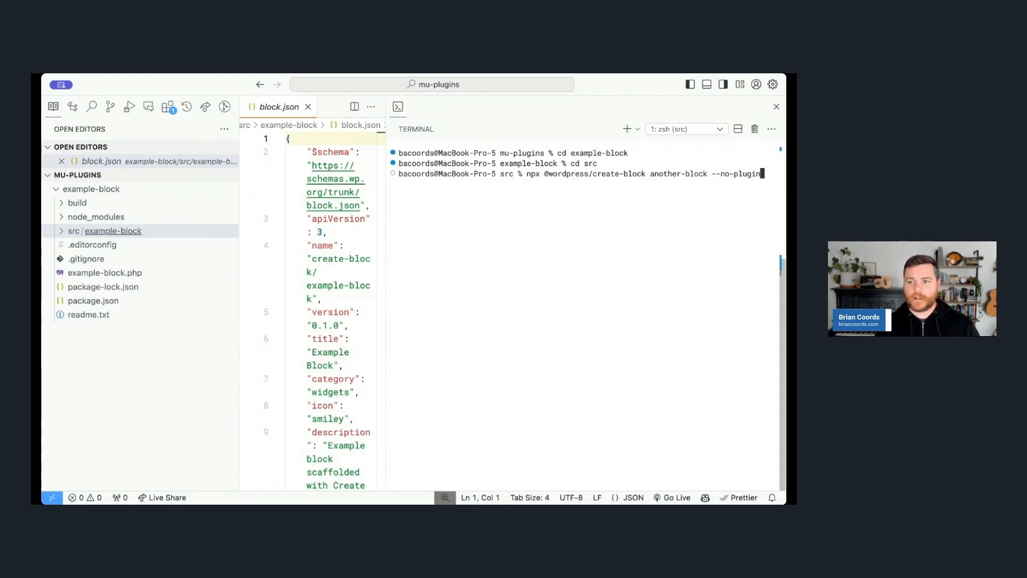
key(Return)
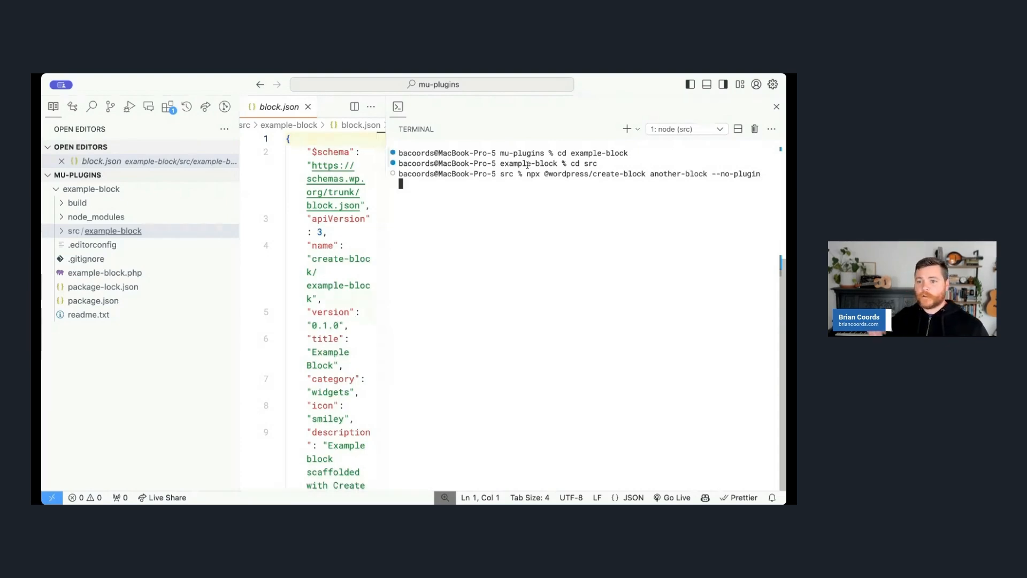
key(Return)
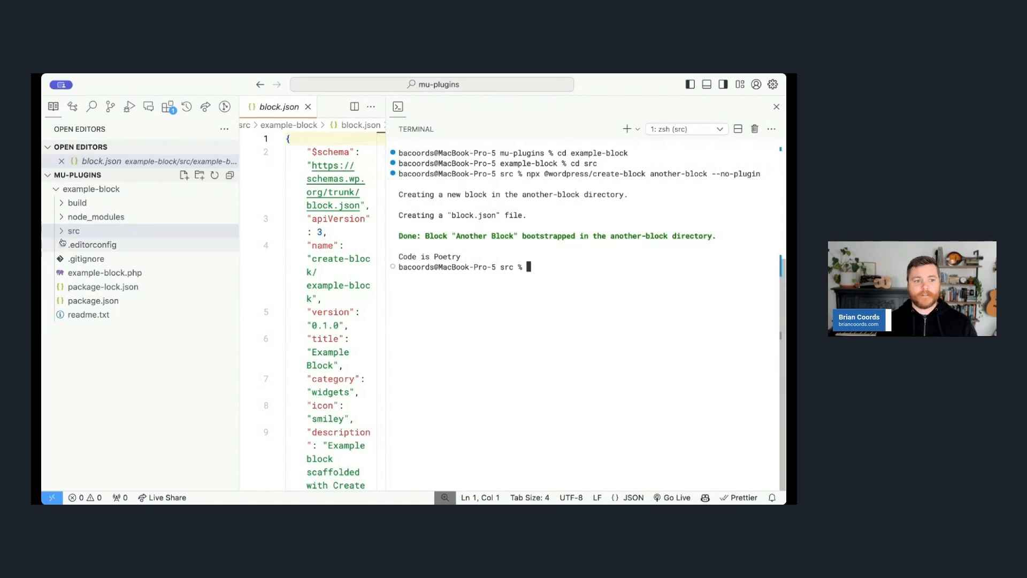
click(72, 231)
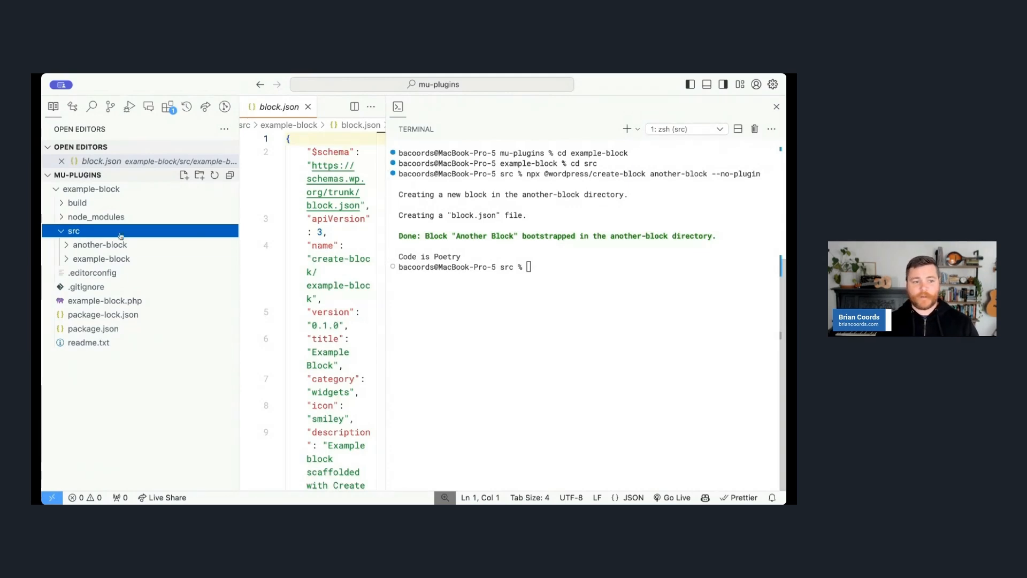
click(102, 258)
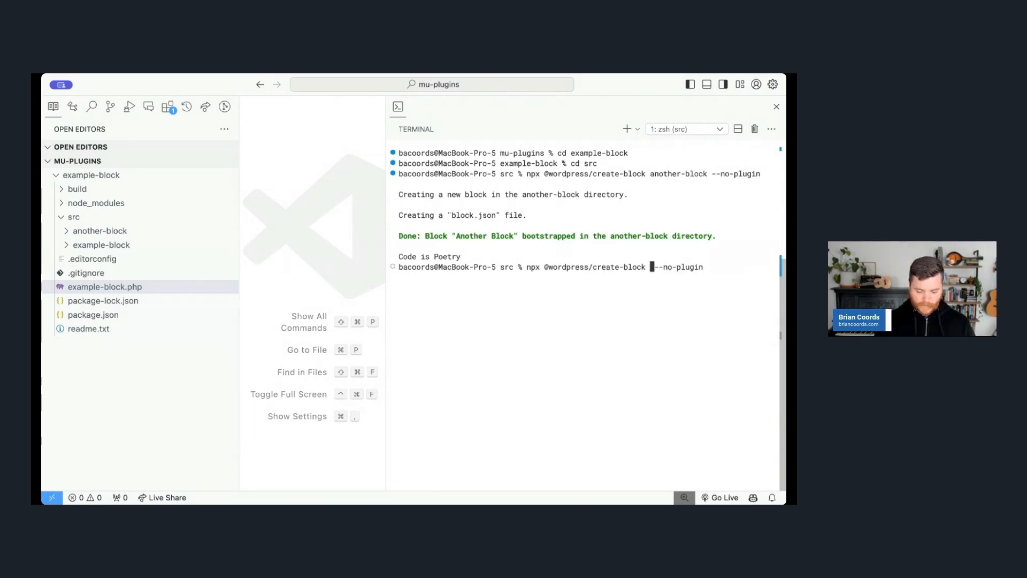
Step: Run create-block dynamic-block with --no-plugin and --variant=dynamic in src
text(dynamic-block)
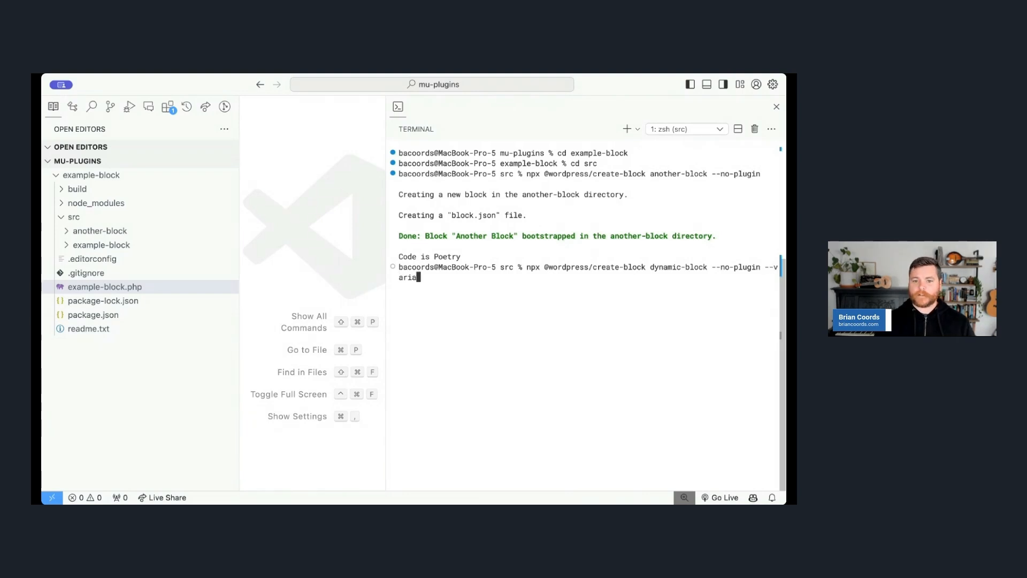
text(nt=)
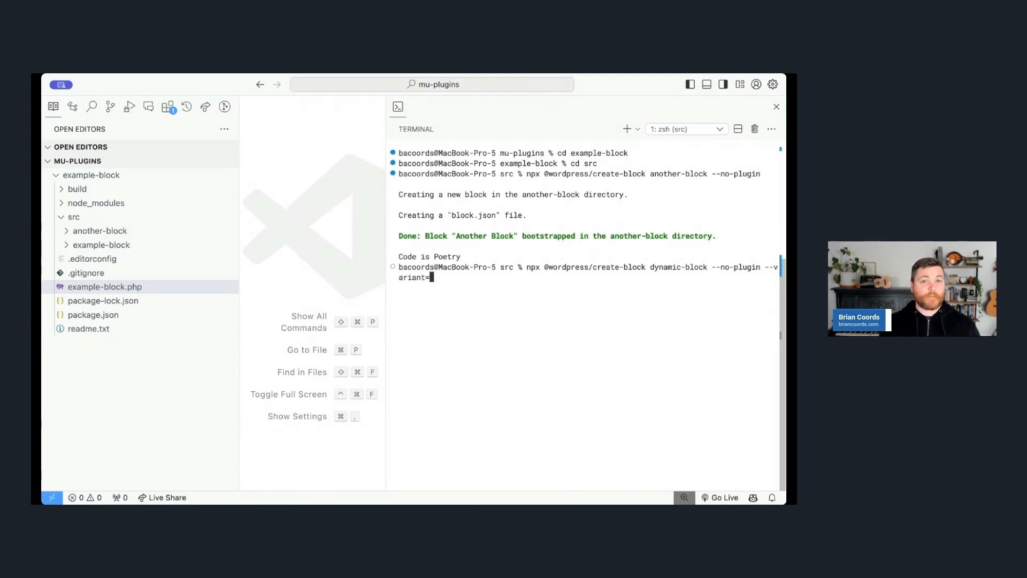
text(dynamix)
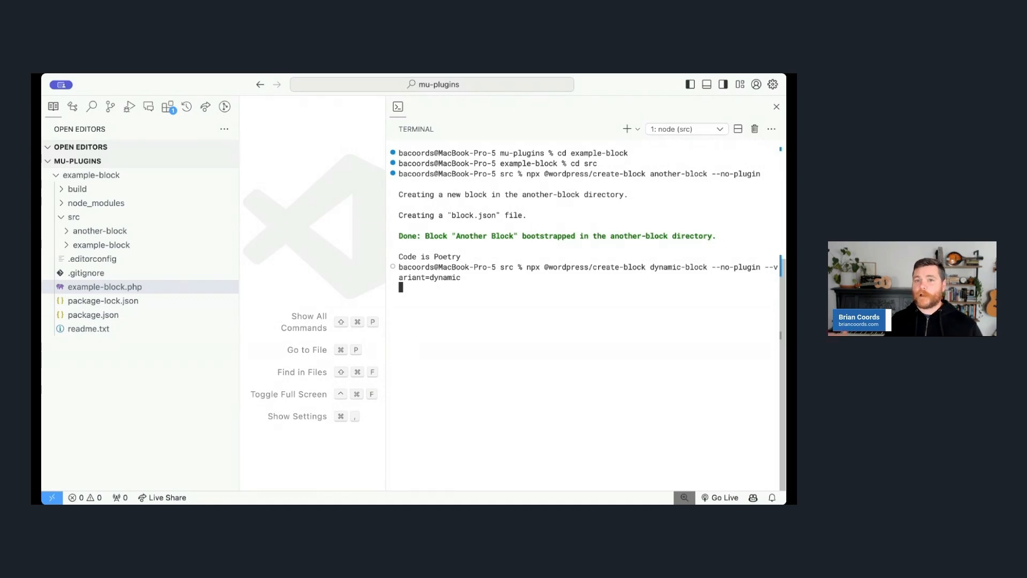
key(Return)
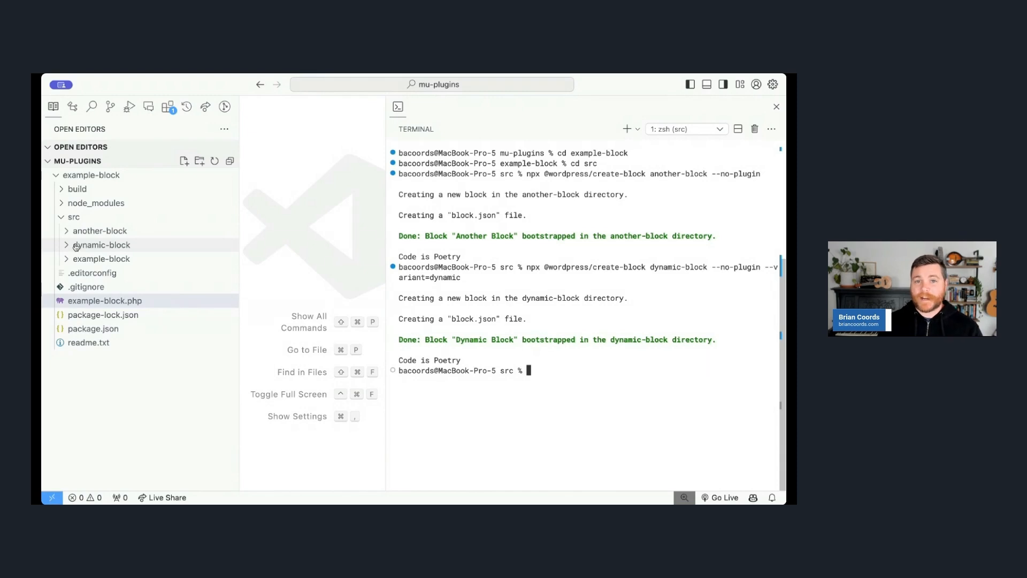
Step: Open render.php from src/dynamic-block and close the terminal panel
click(101, 245)
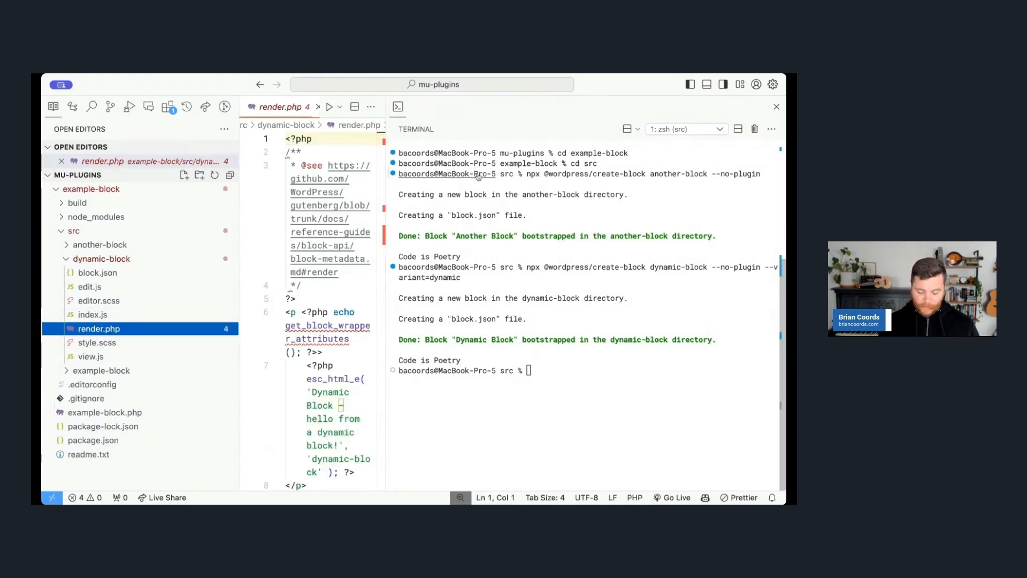
click(776, 106)
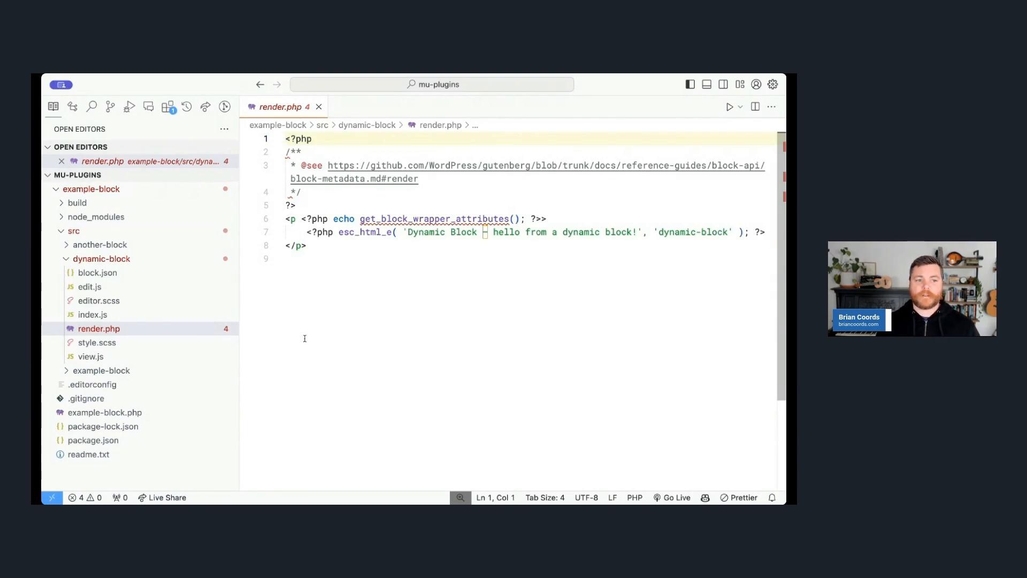
mouse_move(310, 334)
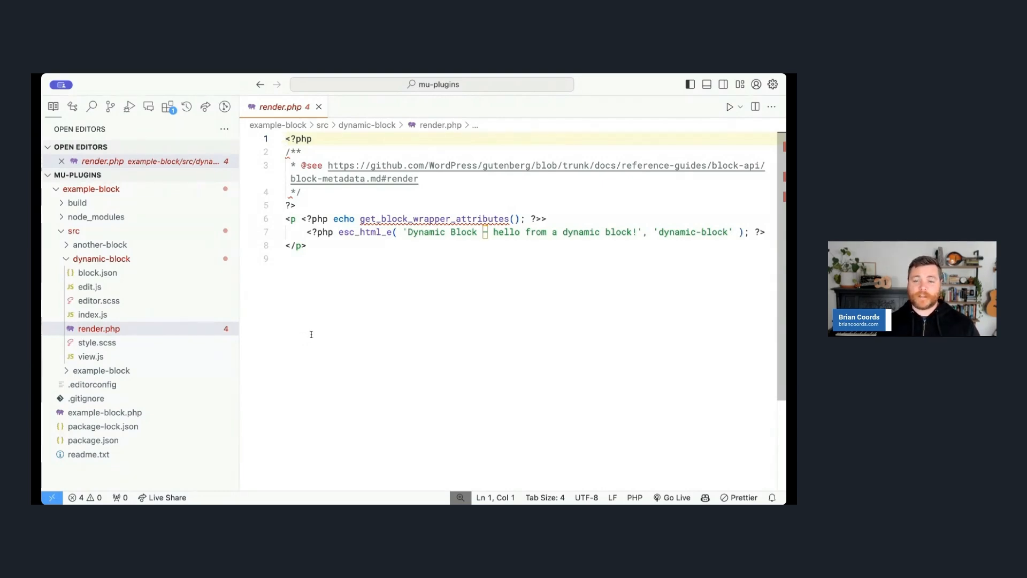